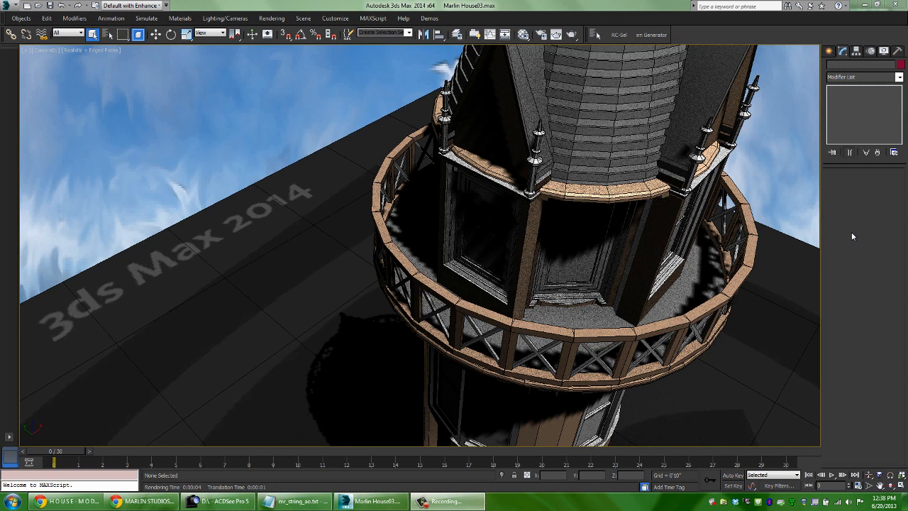
mouse_move(511, 227)
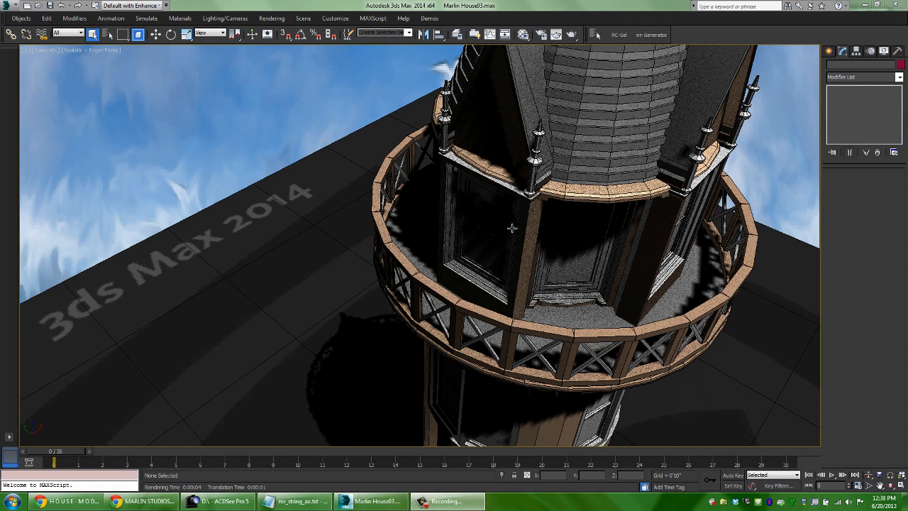
mouse_move(522, 306)
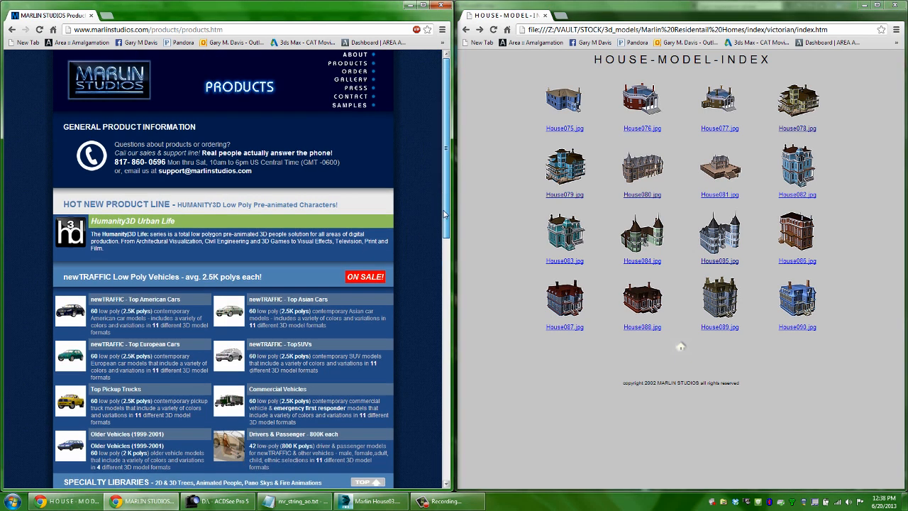
Step: Scroll the Marlin Studios products page down to the texture libraries
scroll("down", 3)
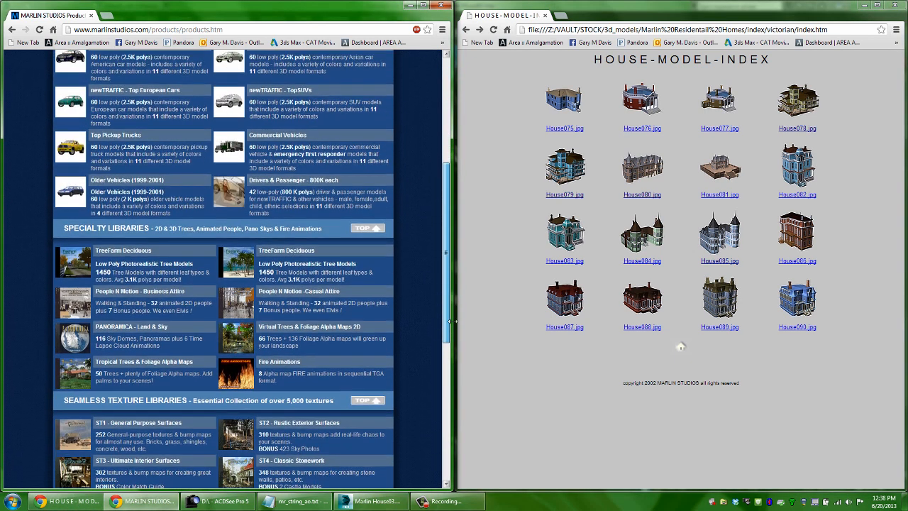
scroll("down", 3)
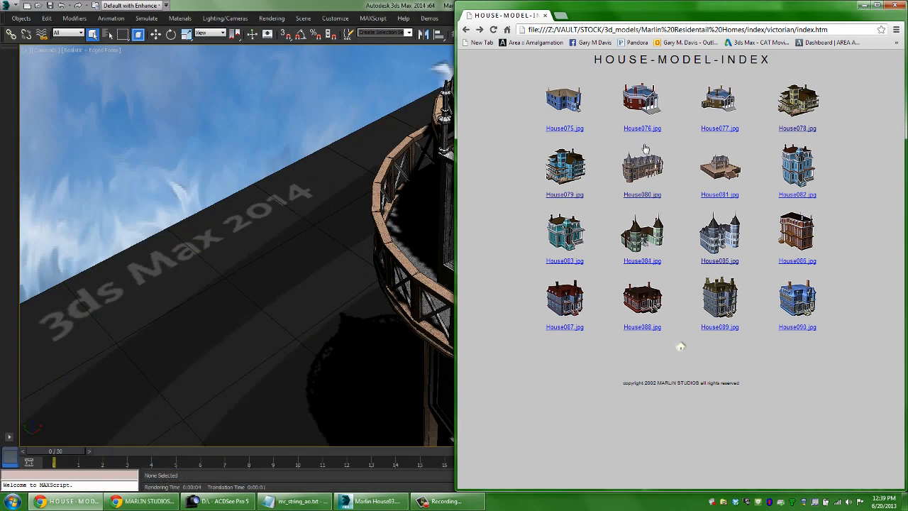
mouse_move(752, 91)
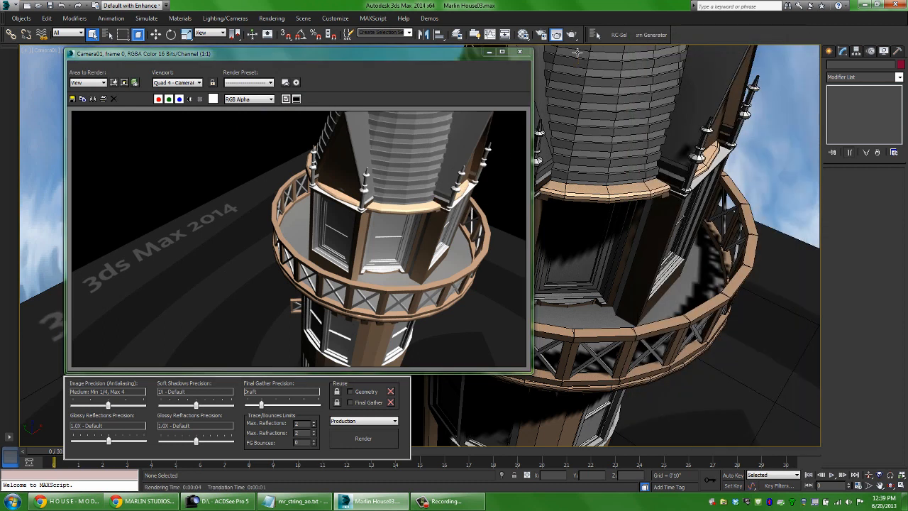
mouse_move(242, 277)
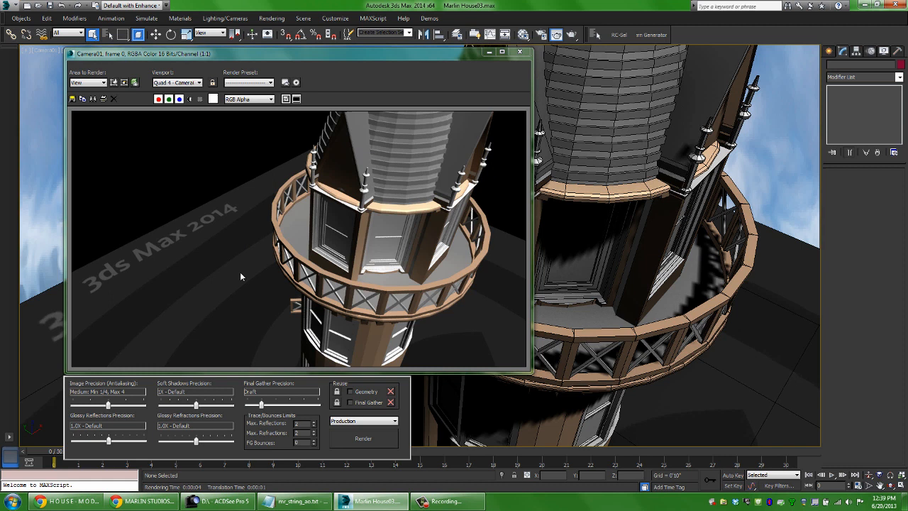
mouse_move(503, 61)
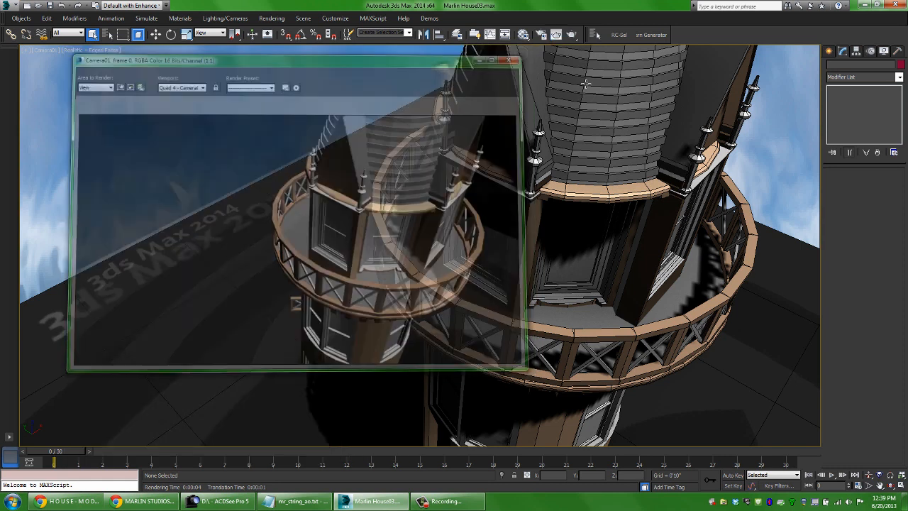
Step: Close the Rendered Frame Window showing the grey balcony test render
left_click(513, 59)
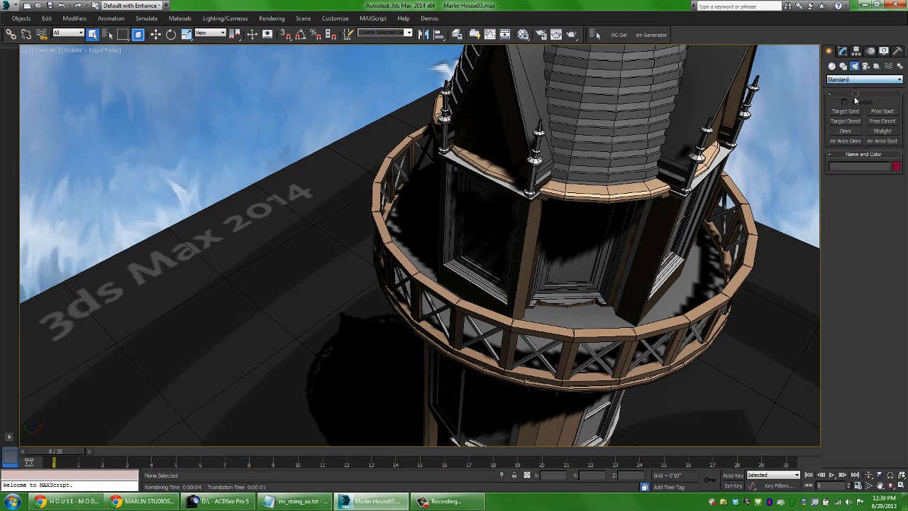
Step: Place a Skylight in the viewport and use the dropped bitmap as background and environment map
left_click(882, 130)
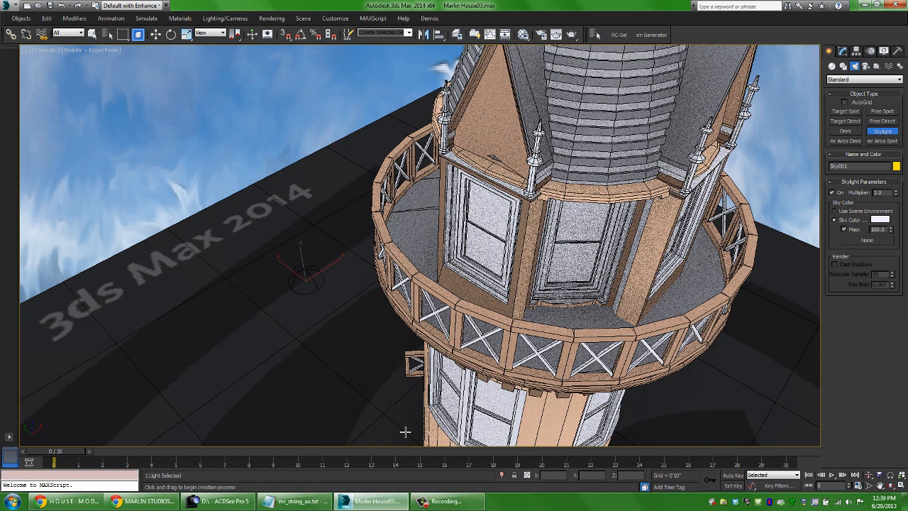
left_click(215, 502)
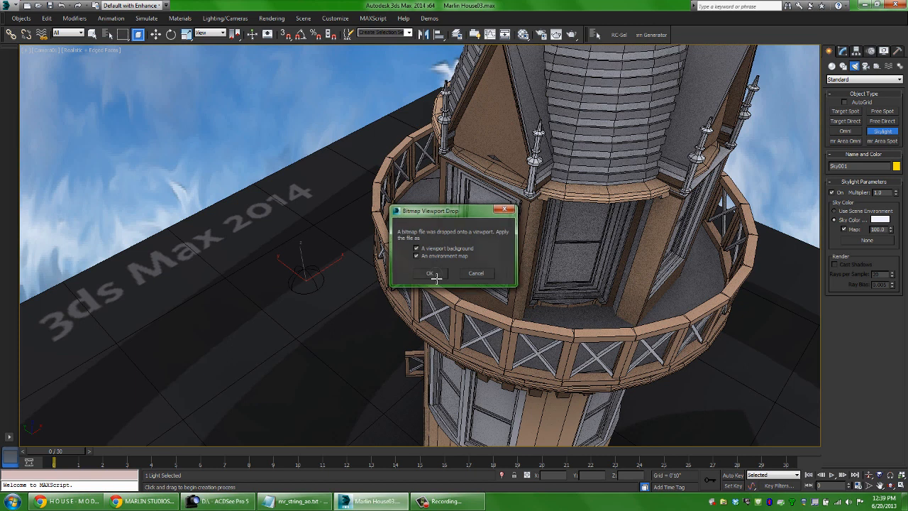
left_click(428, 272)
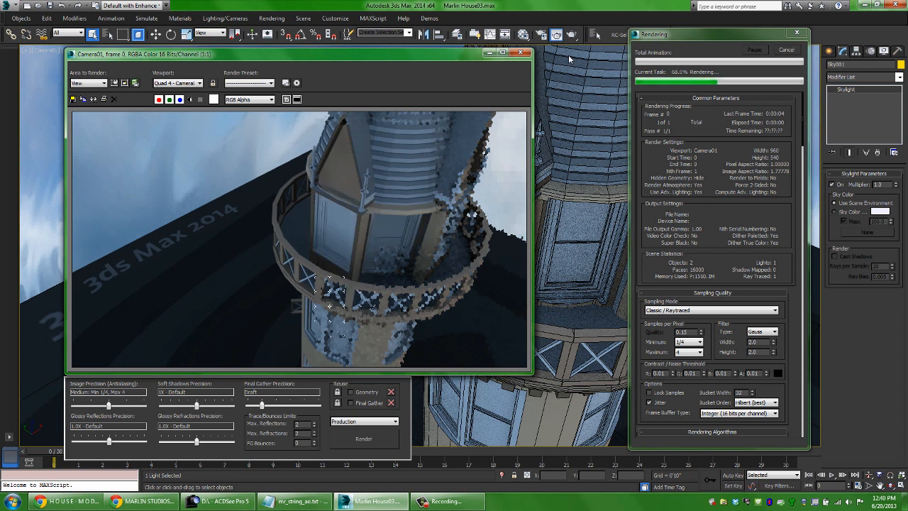
Step: Render the camera view lit by the sky image and close the finished frame
left_click(786, 49)
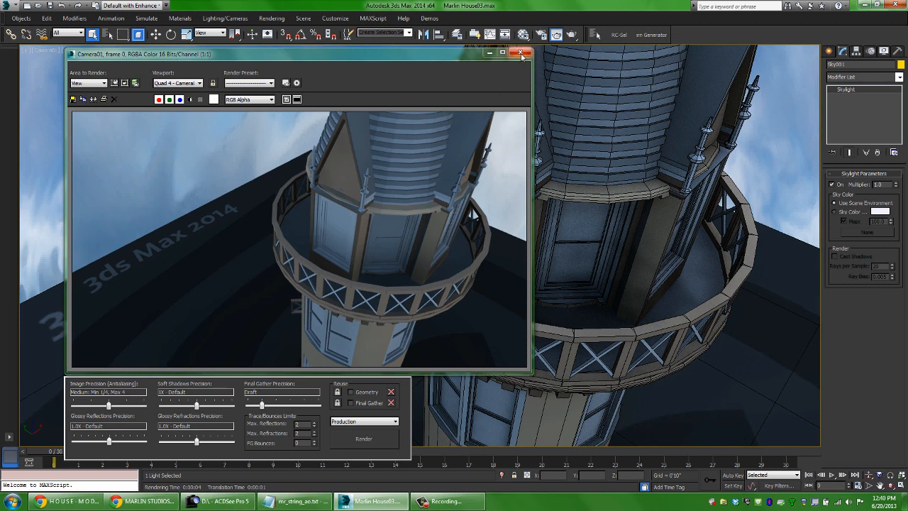
left_click(522, 54)
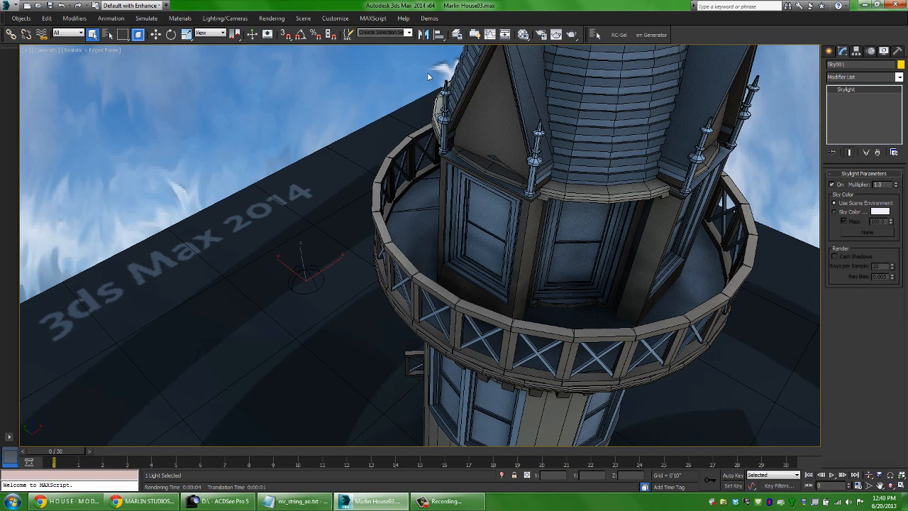
Step: Bring up Render Setup from the Rendering menu on the mental ray Renderer tab
left_click(273, 17)
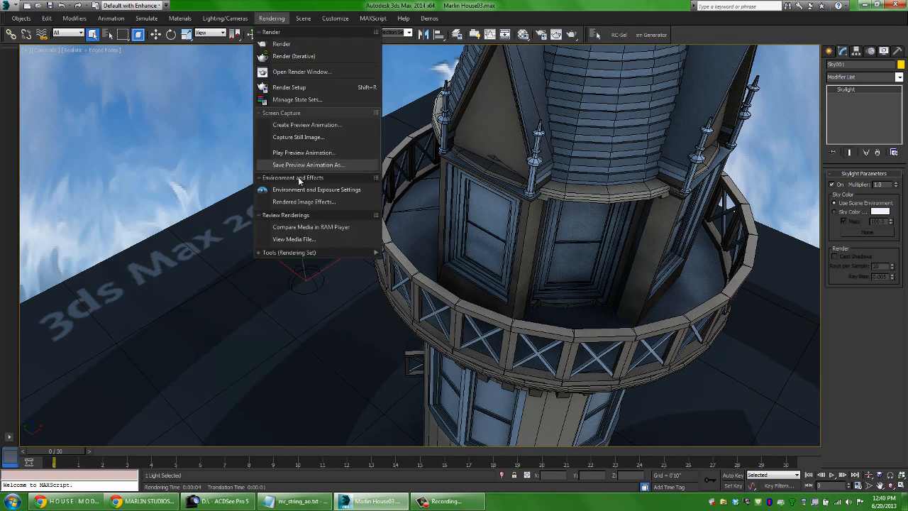
left_click(316, 191)
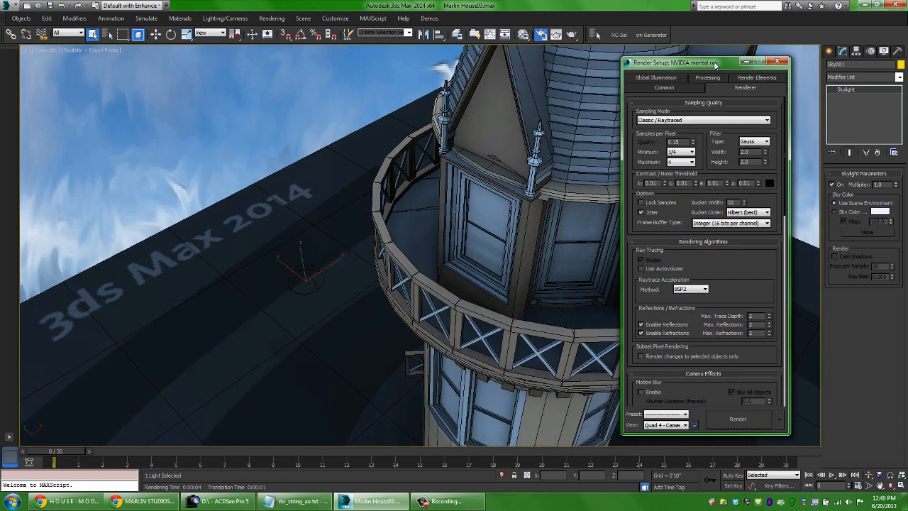
mouse_move(655, 141)
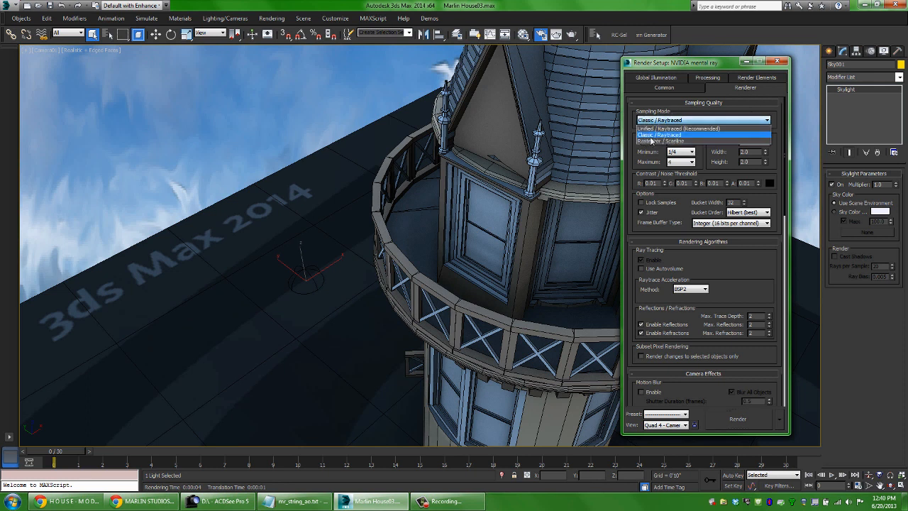
Step: Set Sampling Mode to Unified / Raytraced (Recommended) and adjust the Quality spinners
left_click(656, 135)
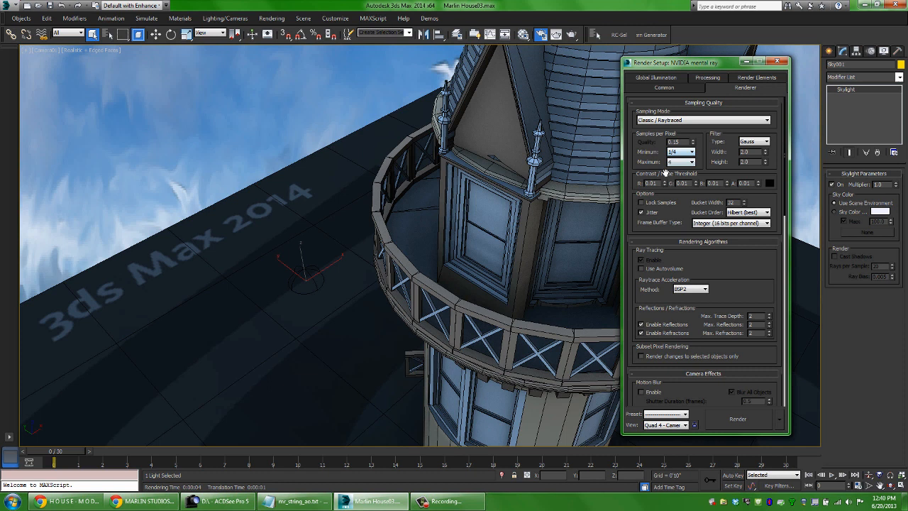
left_click(692, 152)
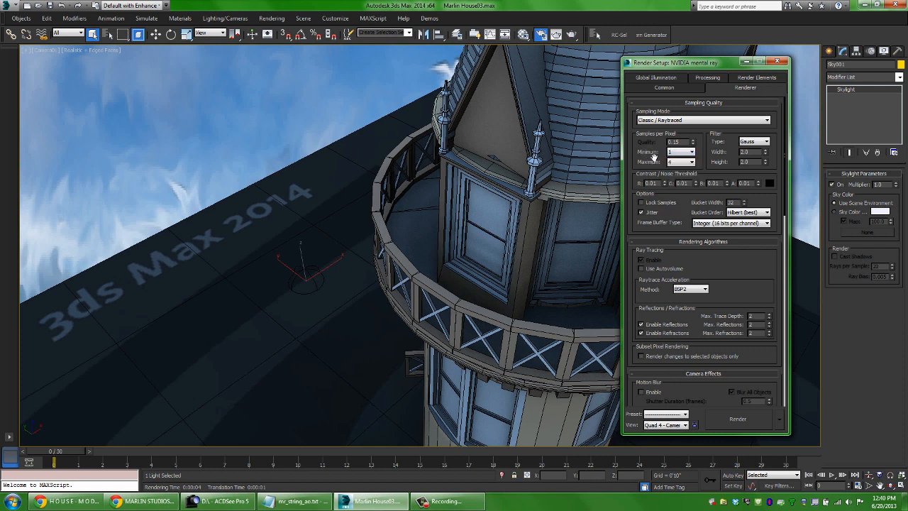
left_click(693, 152)
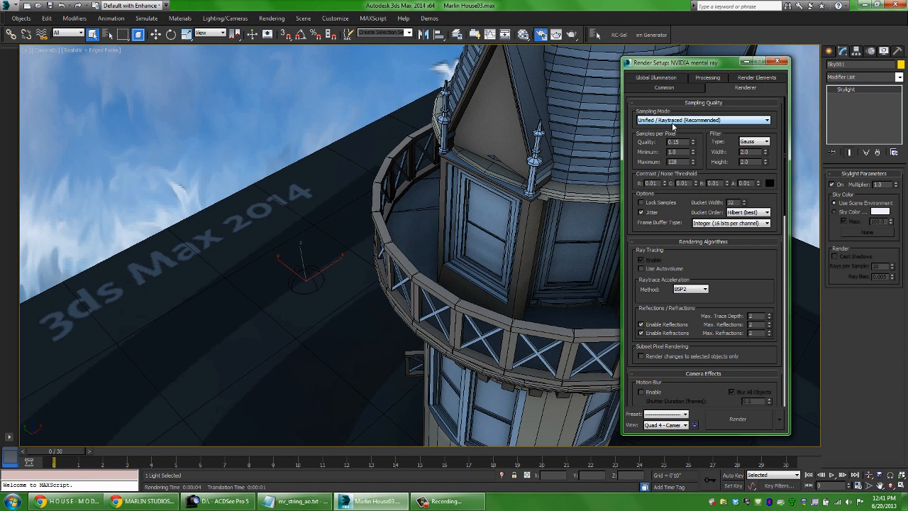
mouse_move(699, 127)
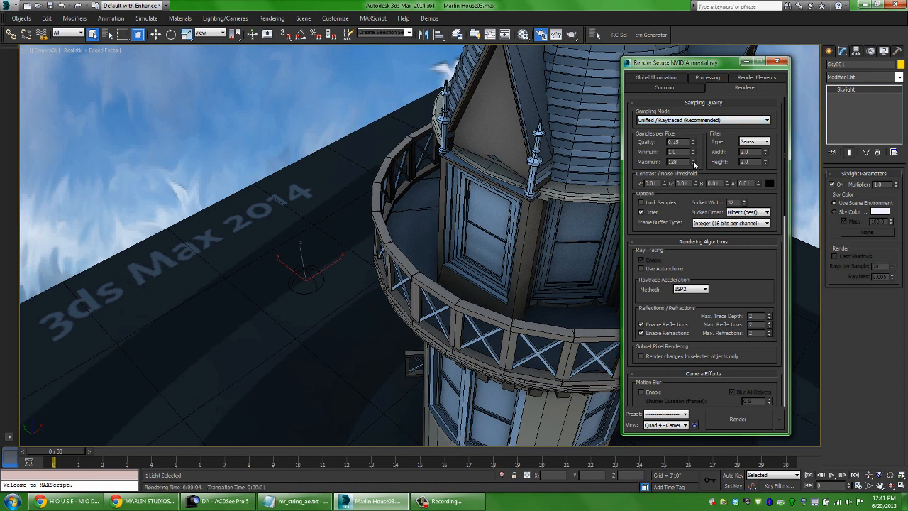
left_click(693, 163)
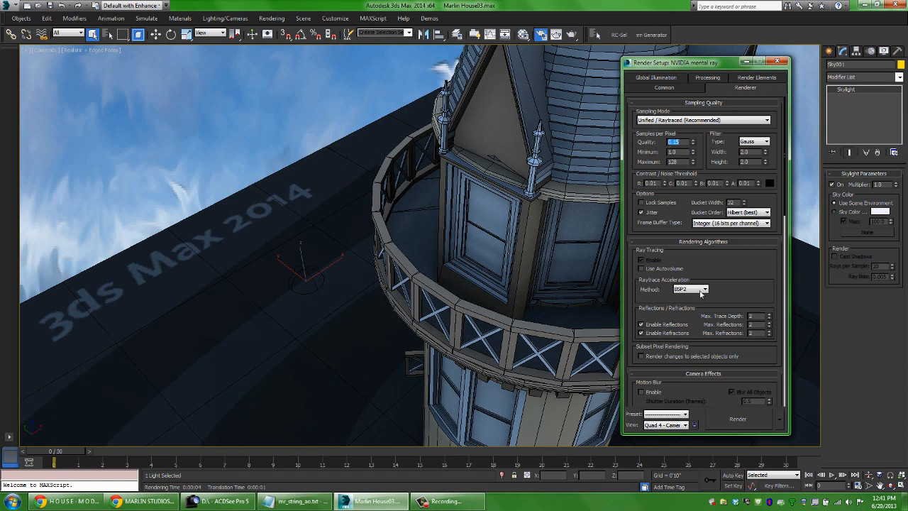
left_click(738, 418)
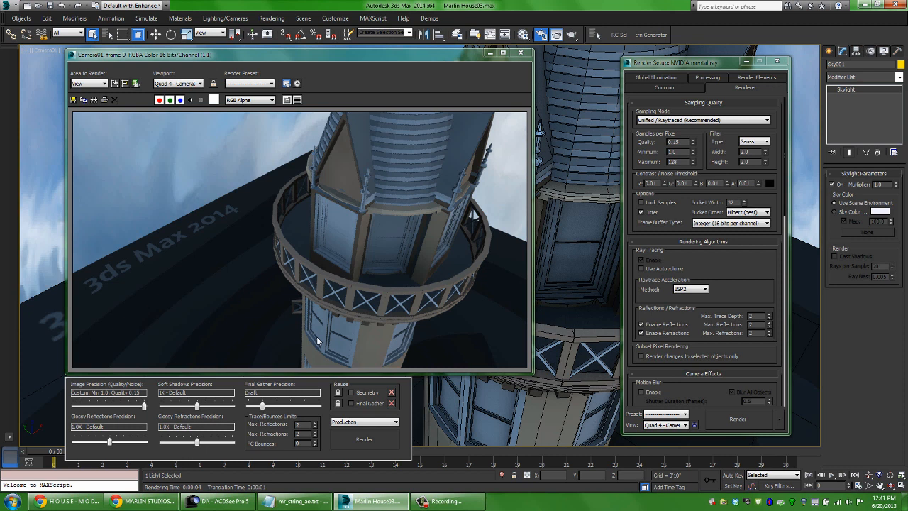
mouse_move(488, 169)
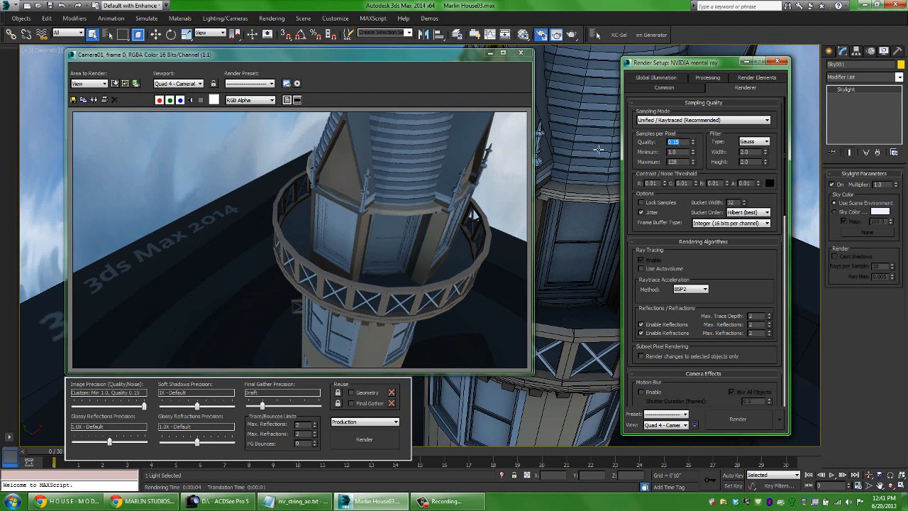
mouse_move(239, 247)
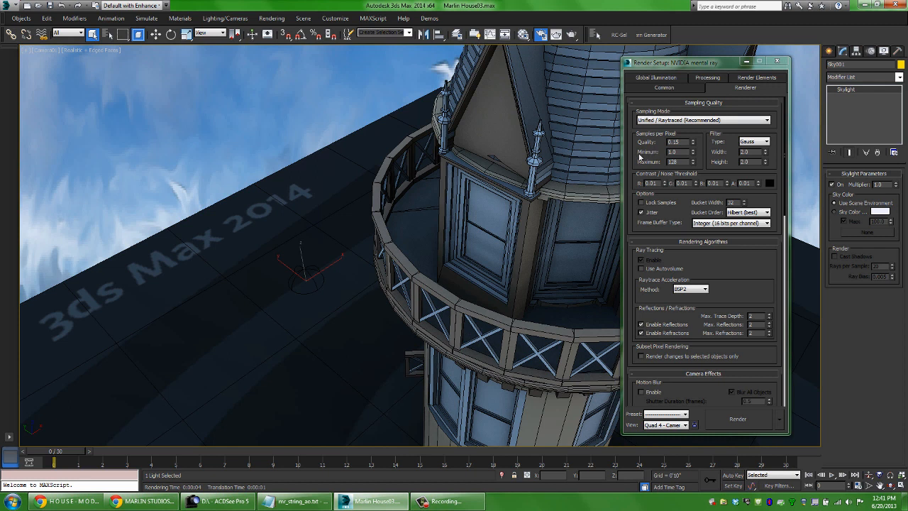
Step: Uncheck Enable Final Gather, choose Skylight Illumination from IBL, and render a test frame
left_click(655, 77)
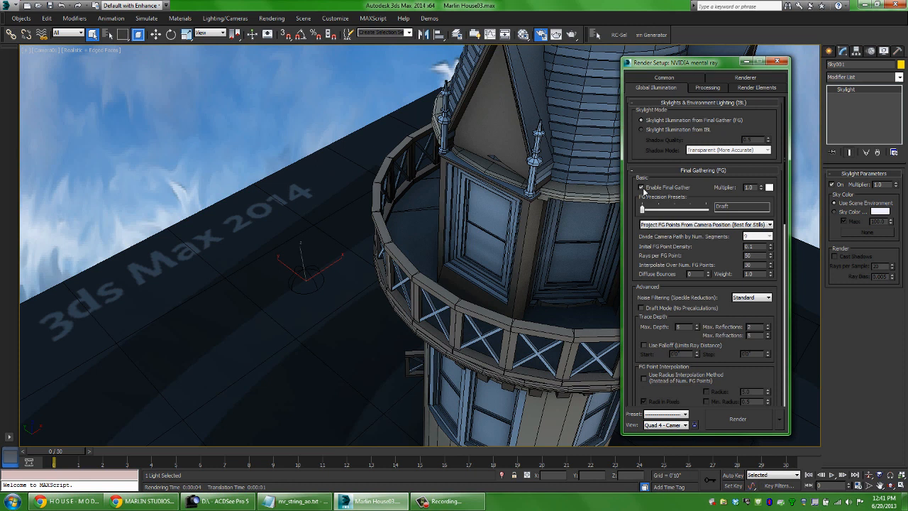
left_click(642, 187)
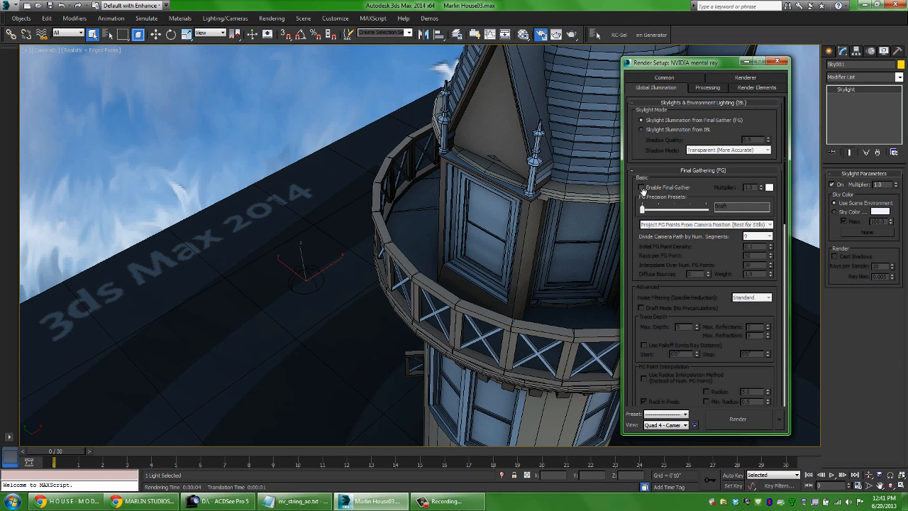
mouse_move(647, 193)
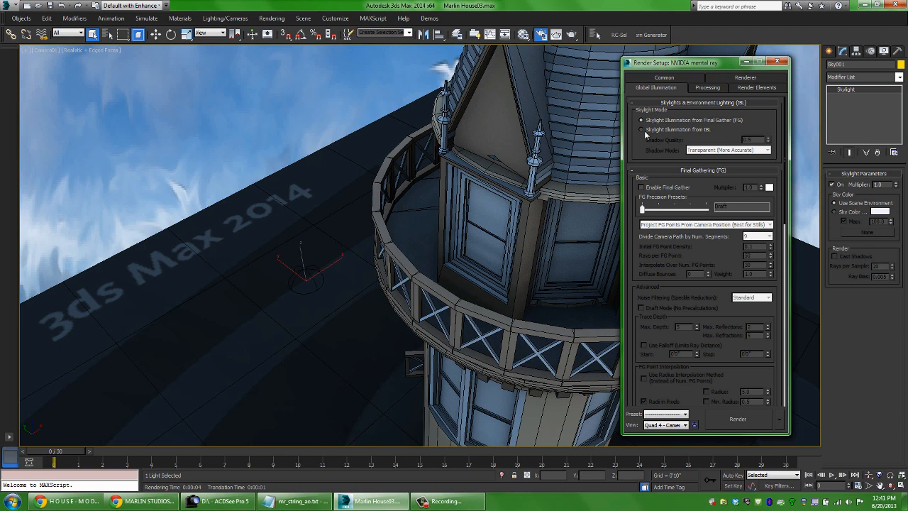
left_click(641, 131)
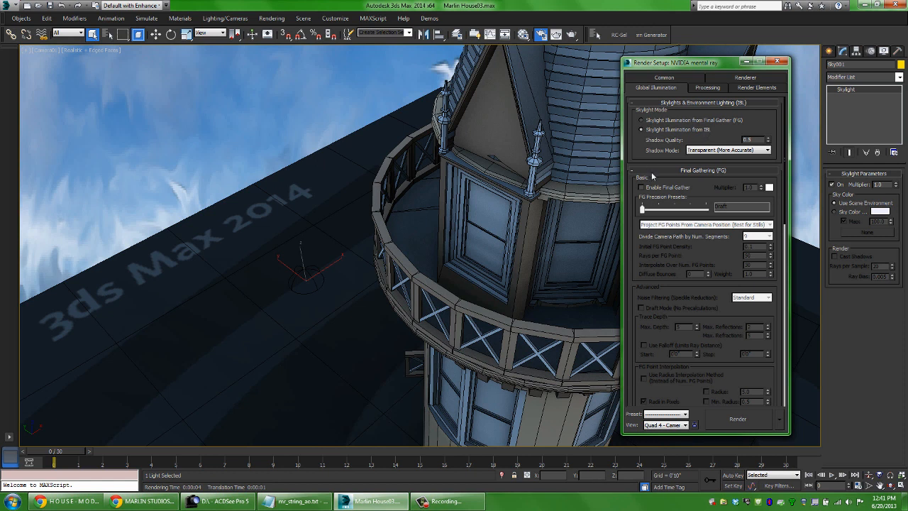
mouse_move(658, 187)
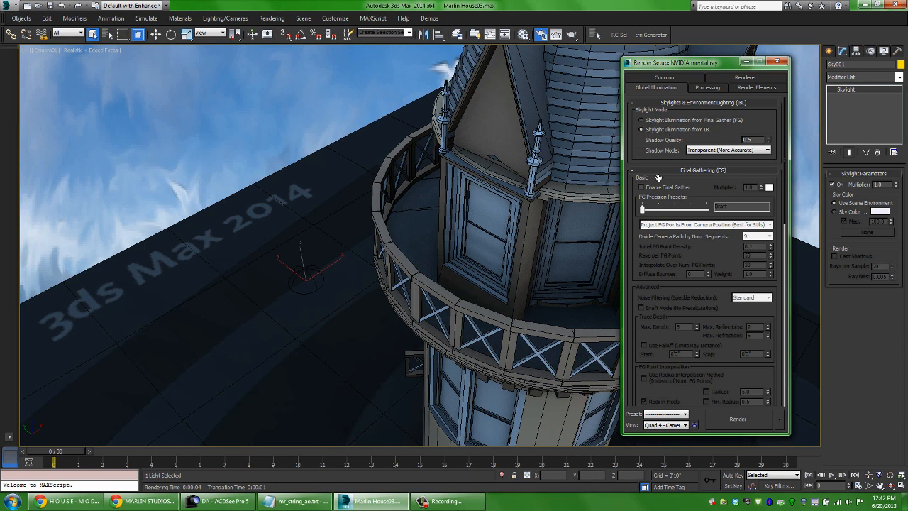
left_click(738, 418)
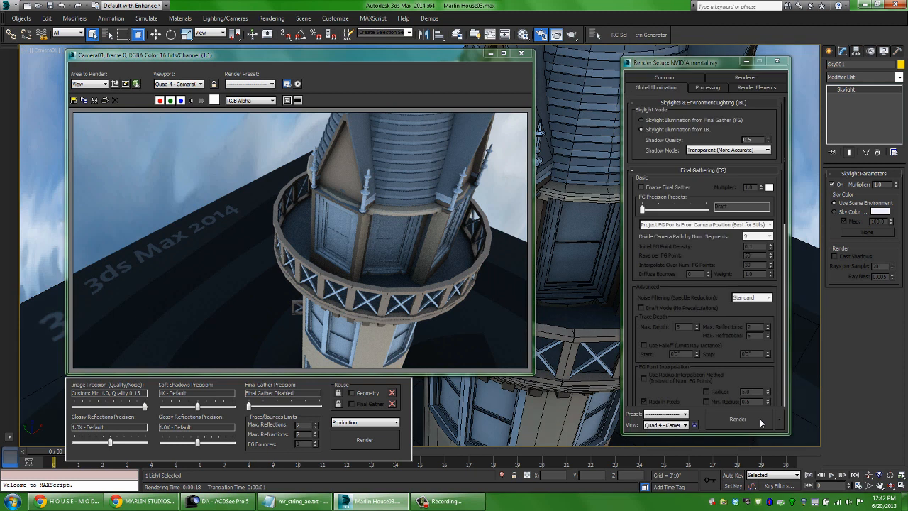
mouse_move(362, 296)
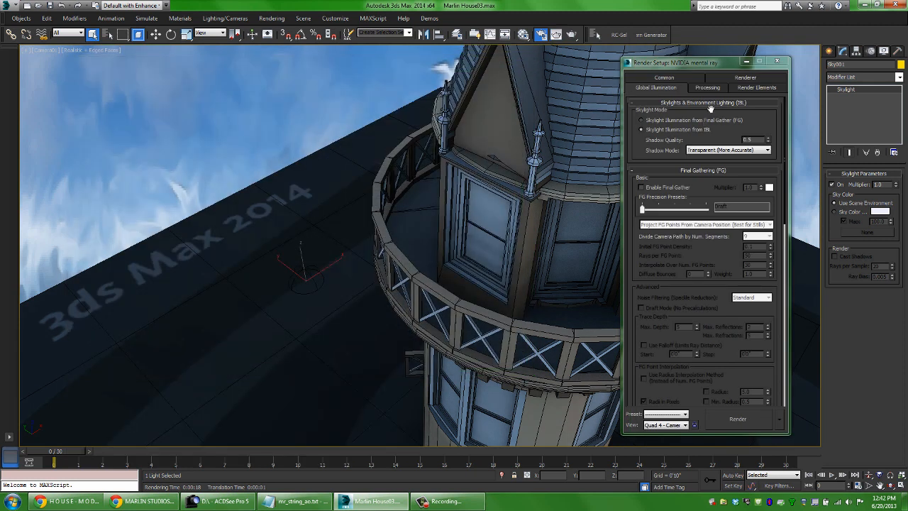
Step: Scroll the Renderer tab to Global Tuning Parameters string options and render the camera again
left_click(746, 77)
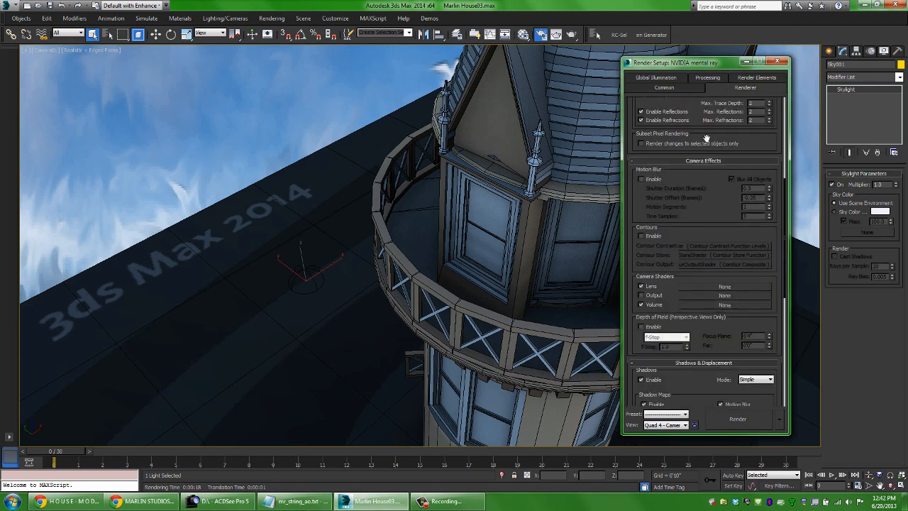
scroll("down", 3)
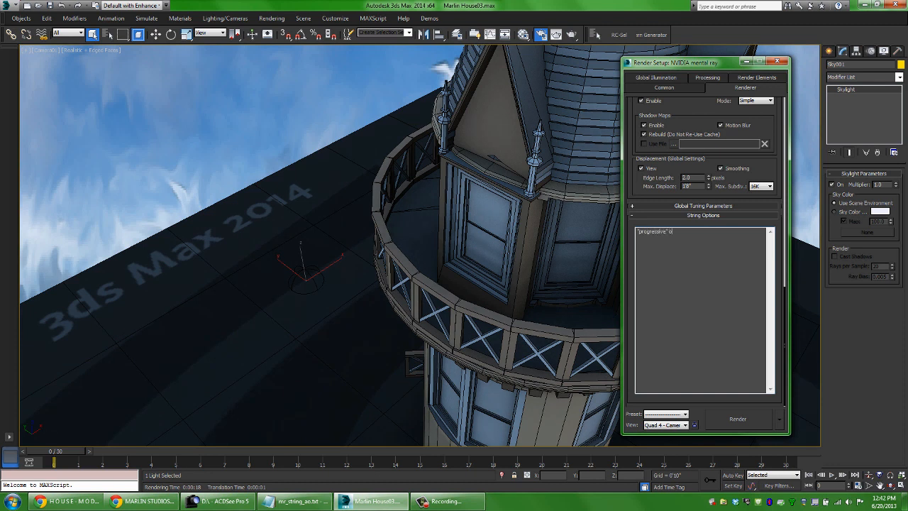
left_click(737, 418)
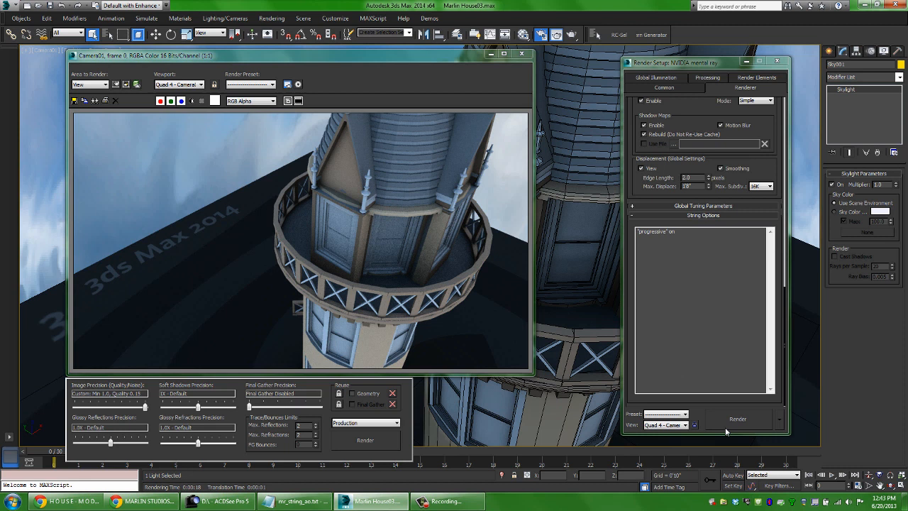
mouse_move(442, 76)
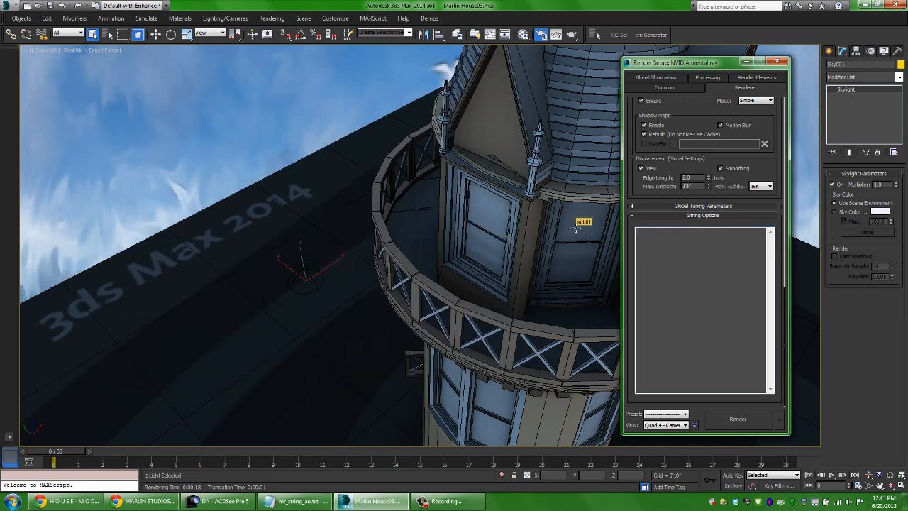
Step: Bring up the Notepad occlusion strings and add an Alpha element in Render Elements
left_click(756, 88)
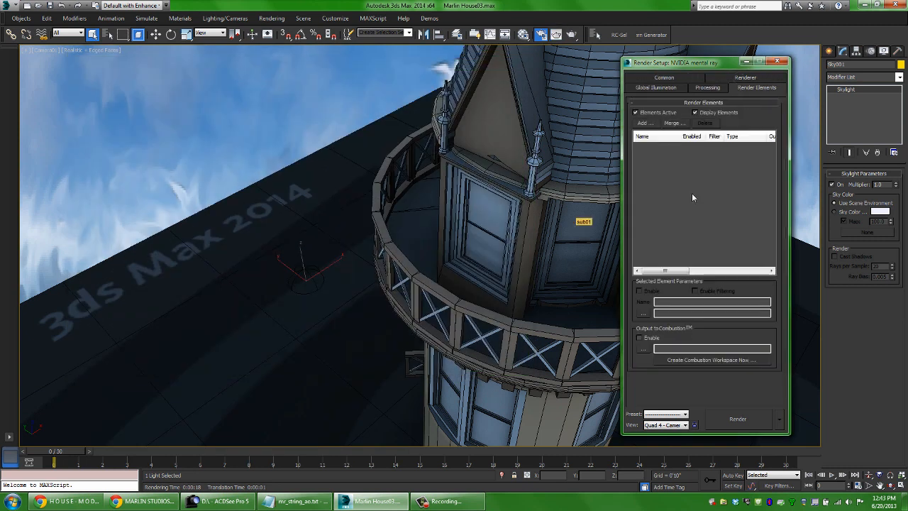
left_click(294, 502)
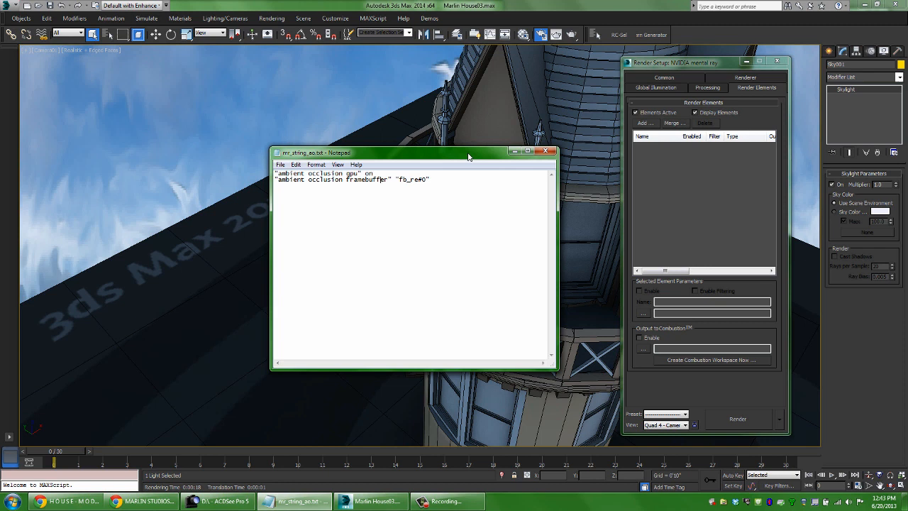
left_click(644, 122)
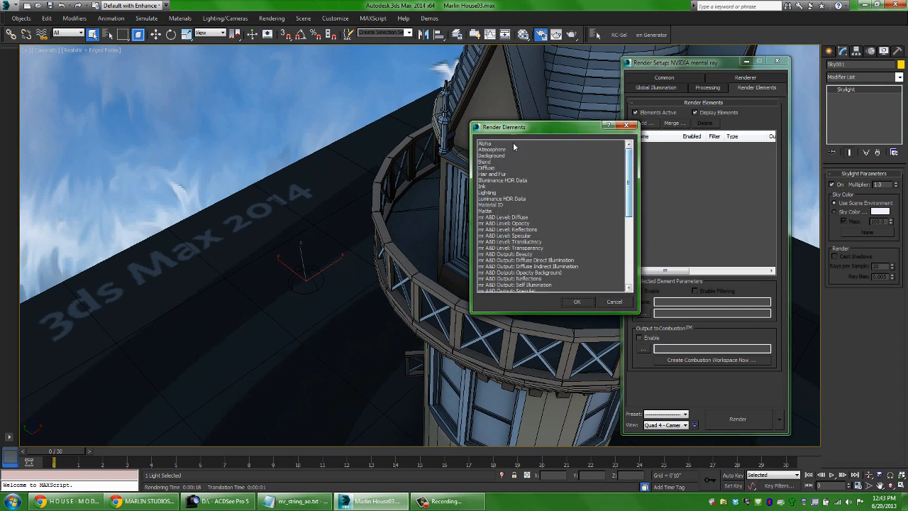
left_click(486, 143)
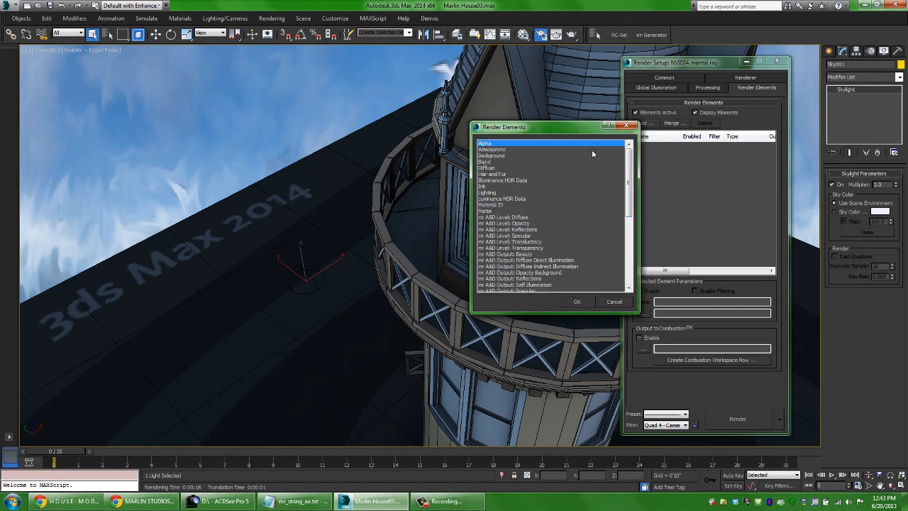
left_click(486, 144)
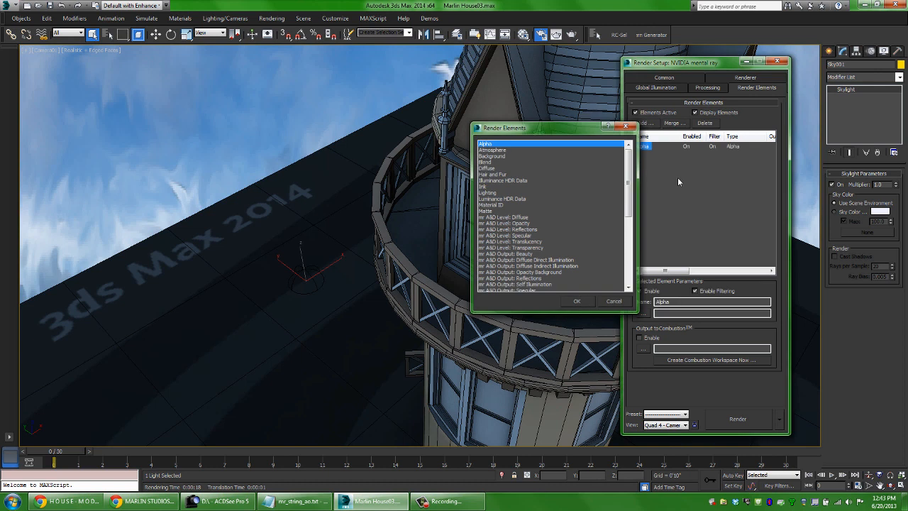
Step: Paste the ambient occlusion strings into String Options and rename the element GPU_AO
left_click(576, 300)
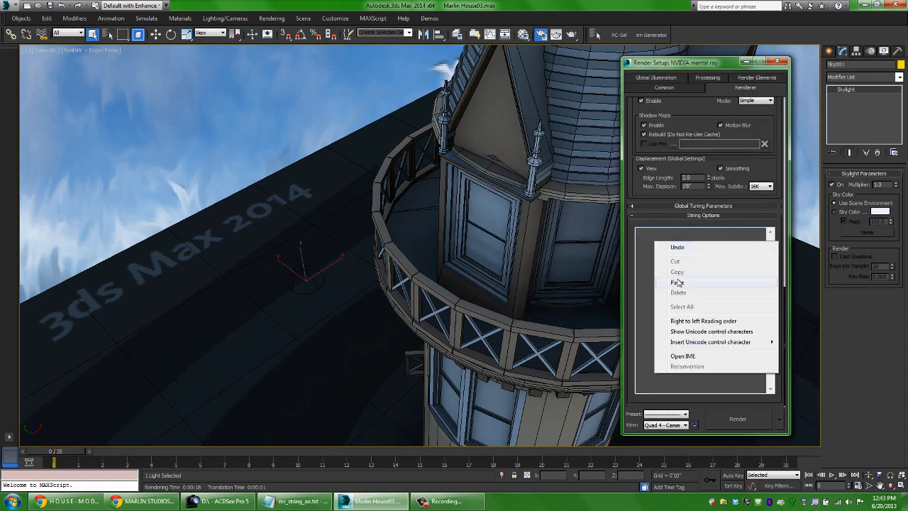
left_click(678, 283)
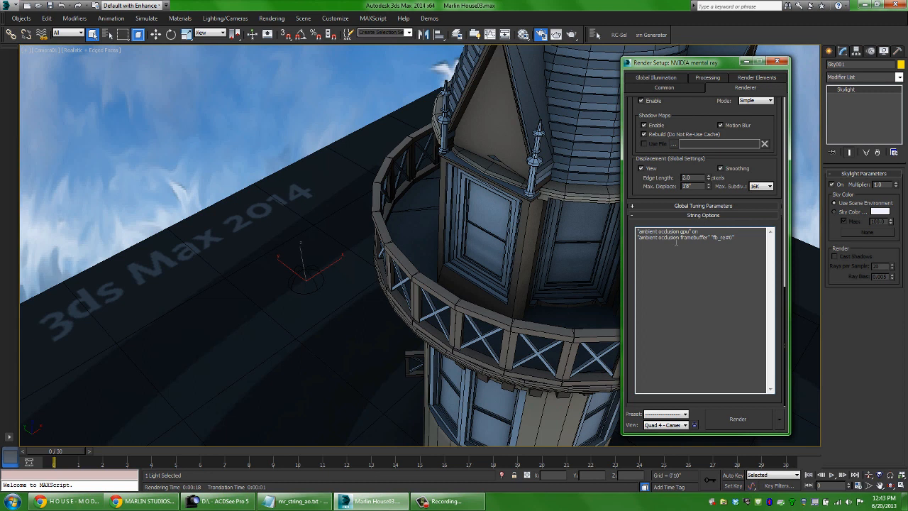
left_click(735, 239)
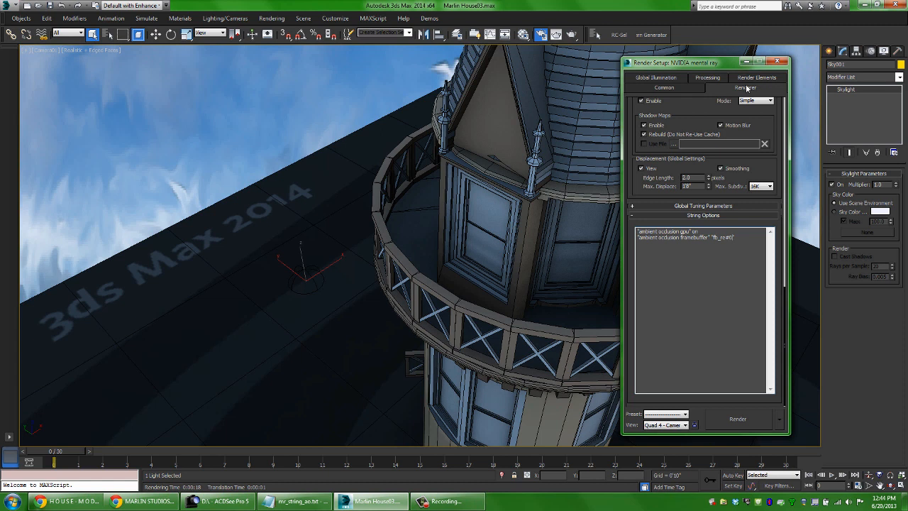
left_click(756, 77)
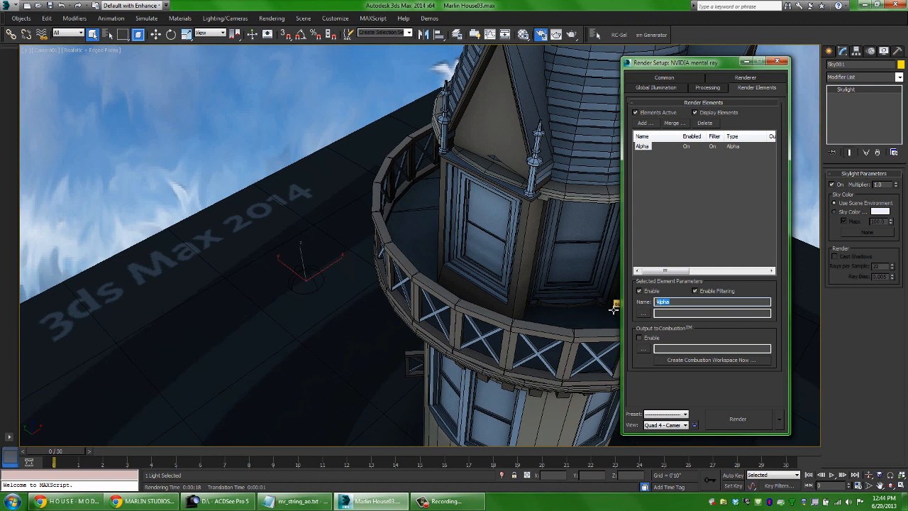
type("GPU_A")
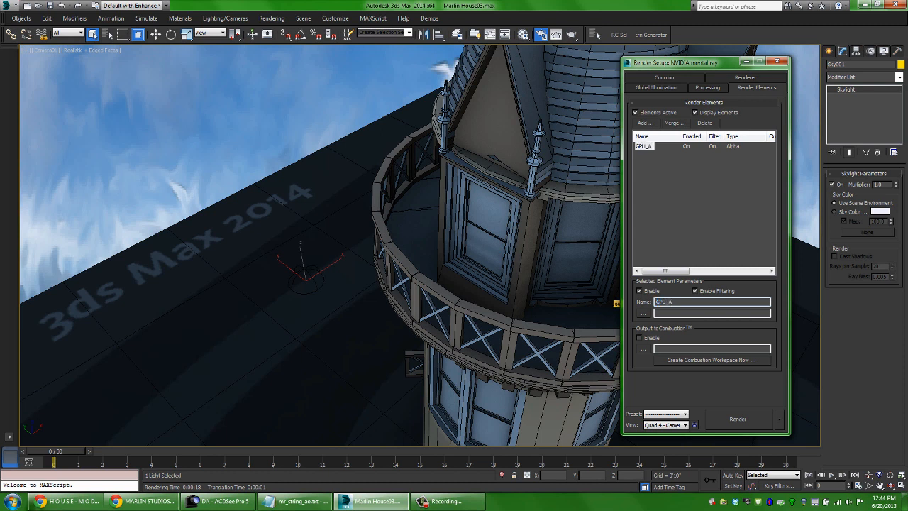
left_click(664, 88)
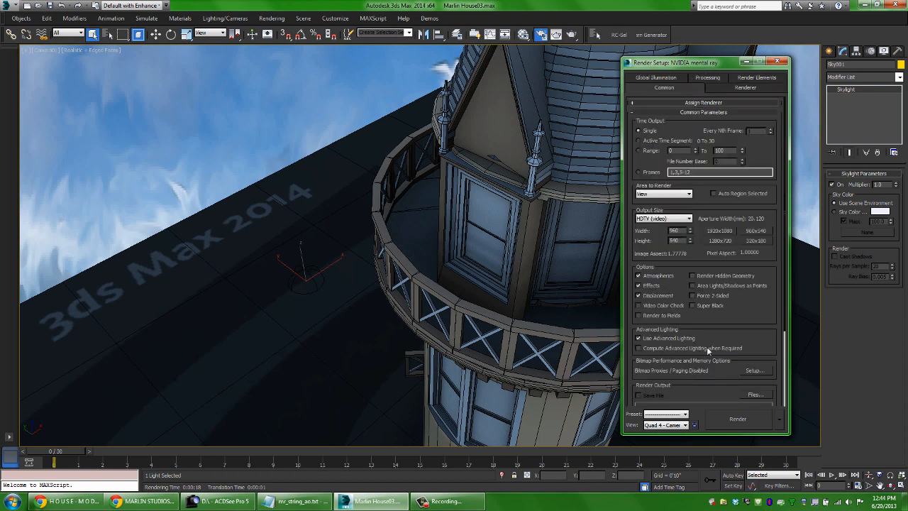
left_click(738, 419)
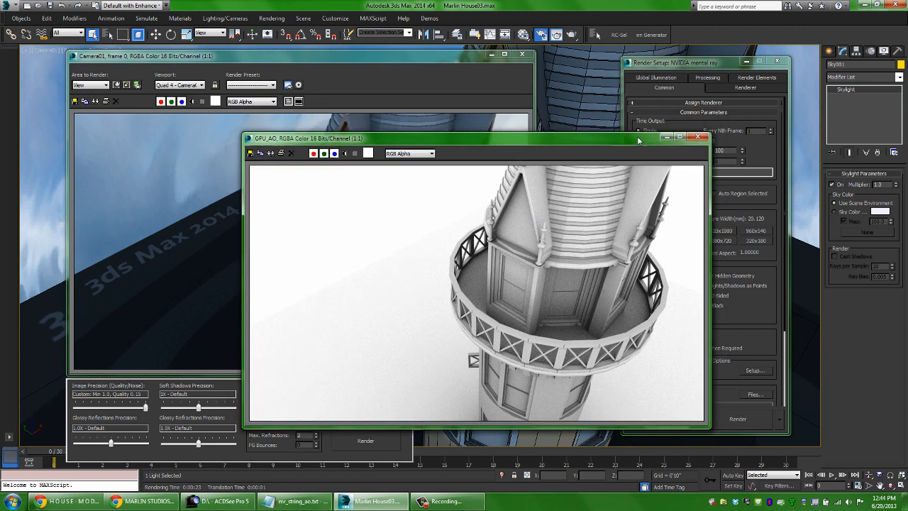
left_click_drag(476, 139, 567, 139)
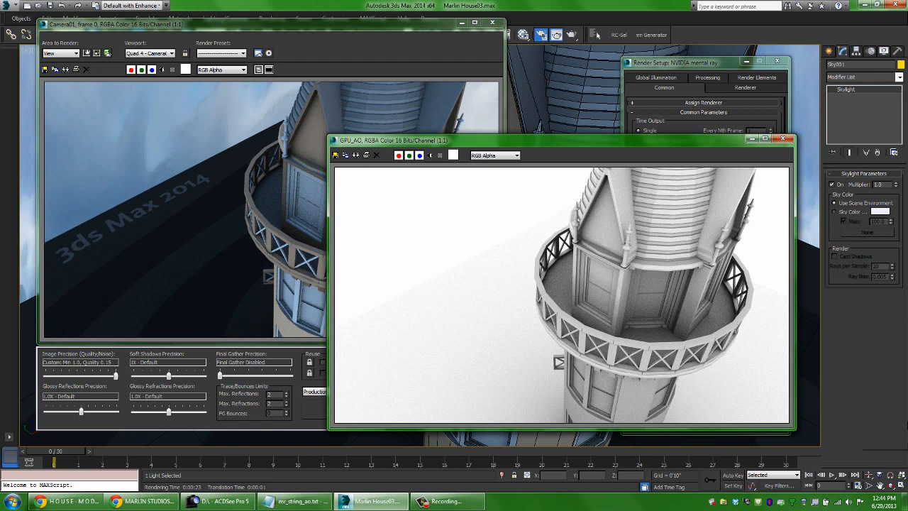
left_click(786, 139)
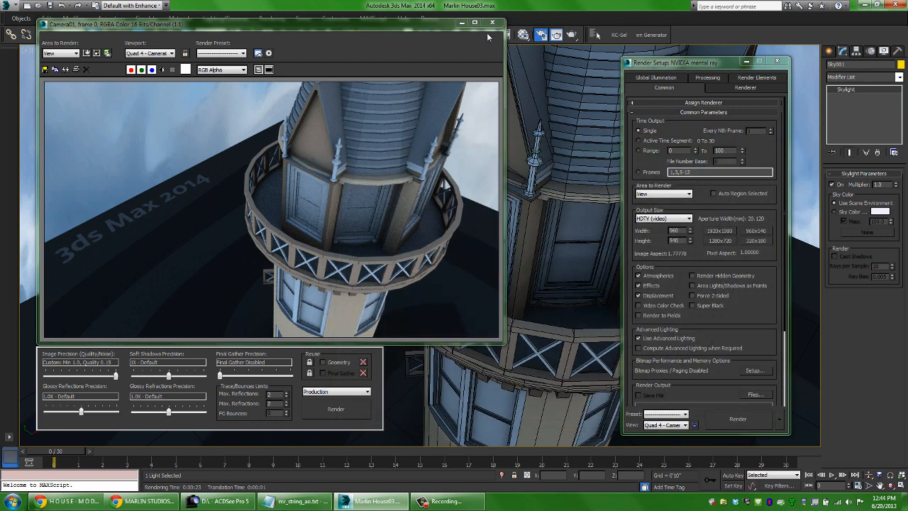
left_click(493, 23)
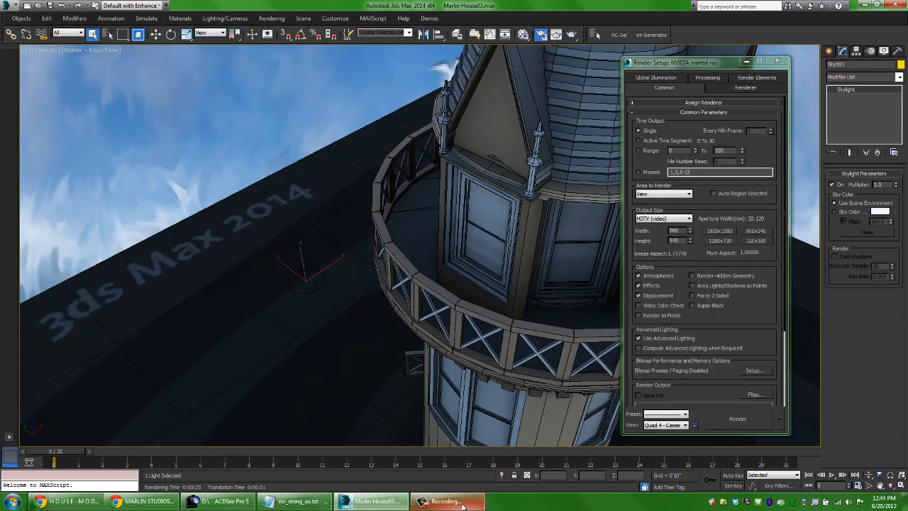